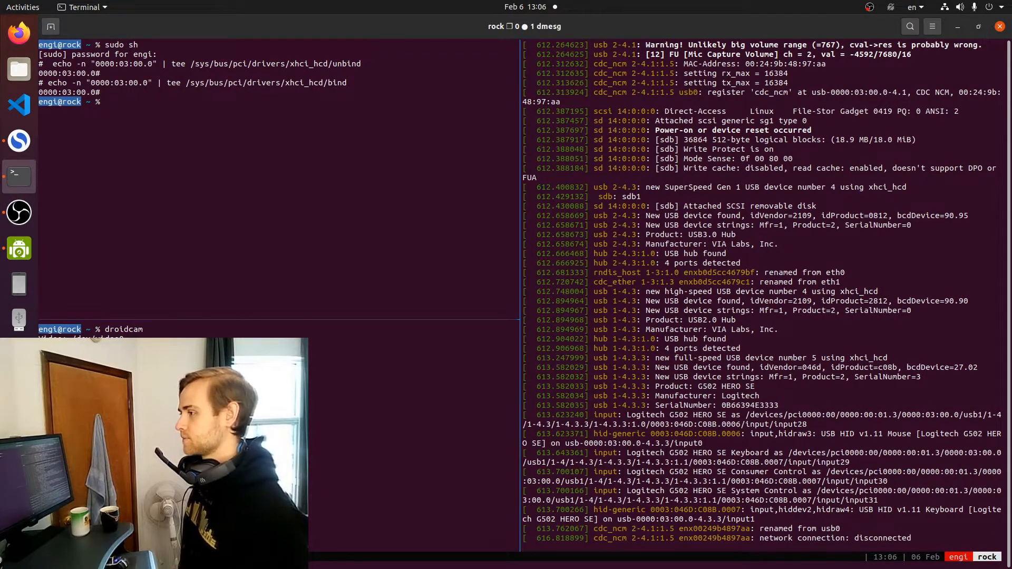
# Step: Interrupt the running dmesg follow with Ctrl+C to get the shell prompt back
pyautogui.press('ctrl+c')
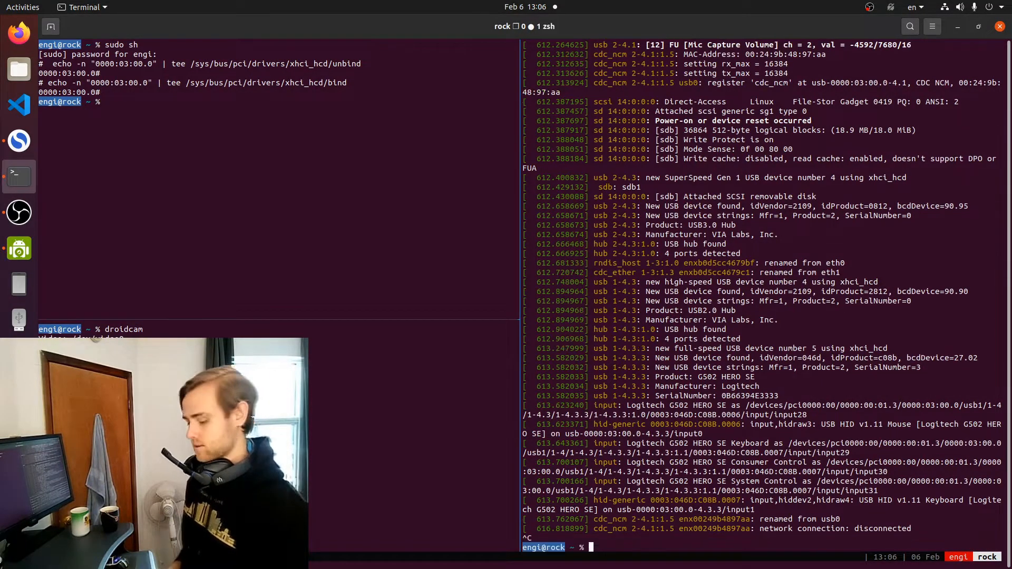
# Step: Run dmesg -w to follow the kernel log live for new USB messages
pyautogui.write('dmesg -w')
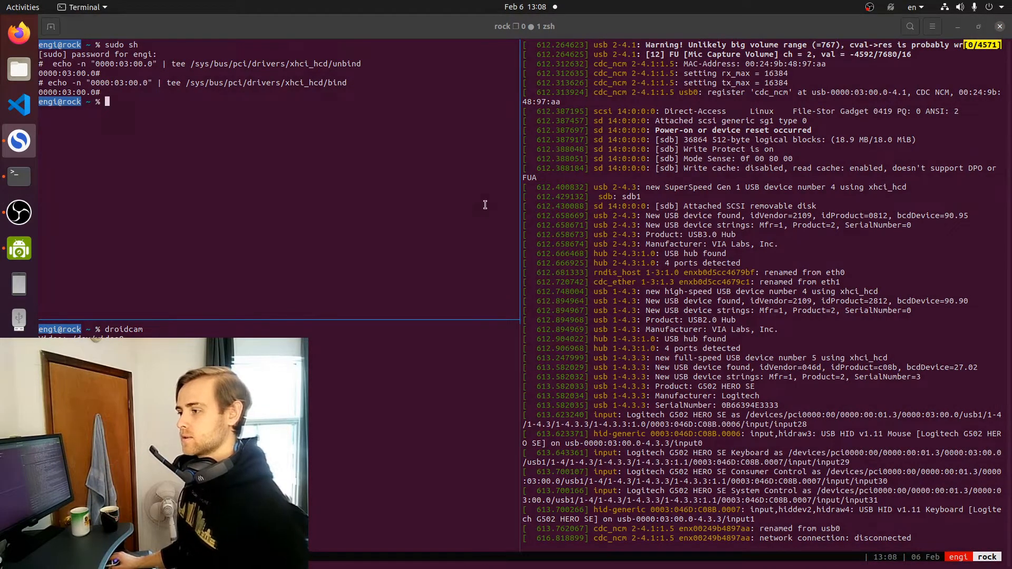
# Step: Run lsusb help, then build lsusb -v -s 01:01 | grep iS to filter for iSerial
pyautogui.write('lsusb --help')
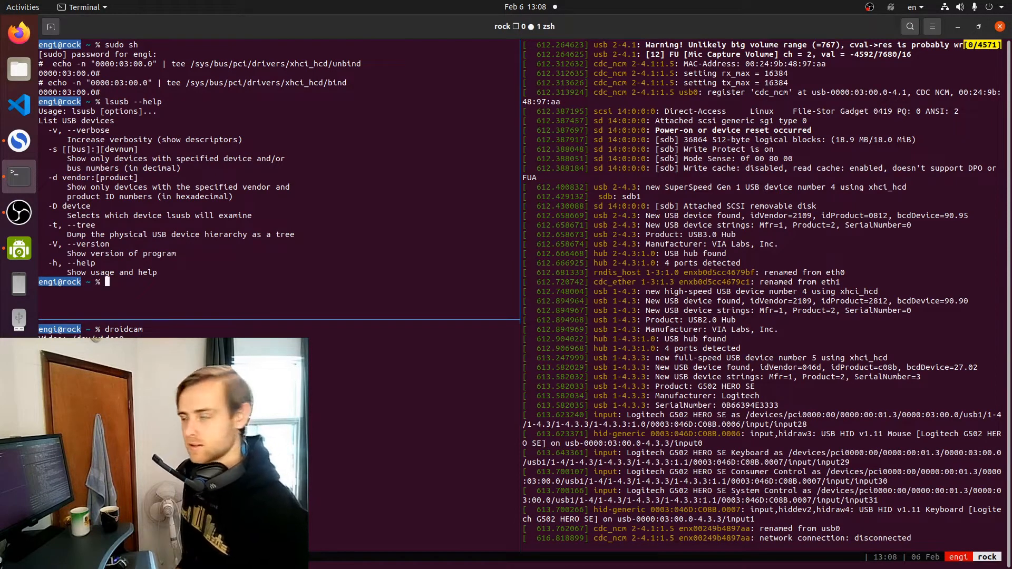
pyautogui.write('lsusb -v -s')
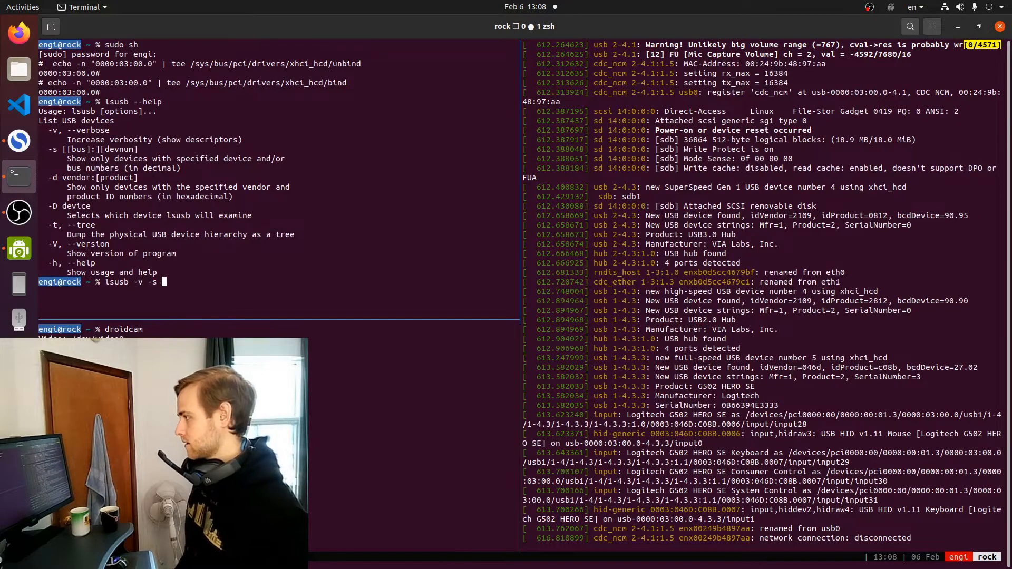
pyautogui.write('01:')
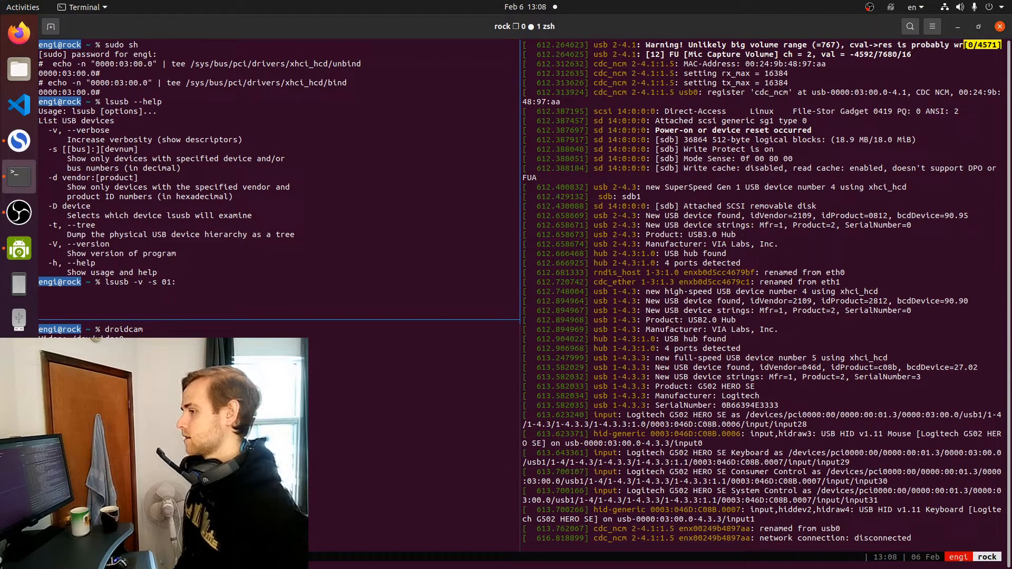
pyautogui.write('01')
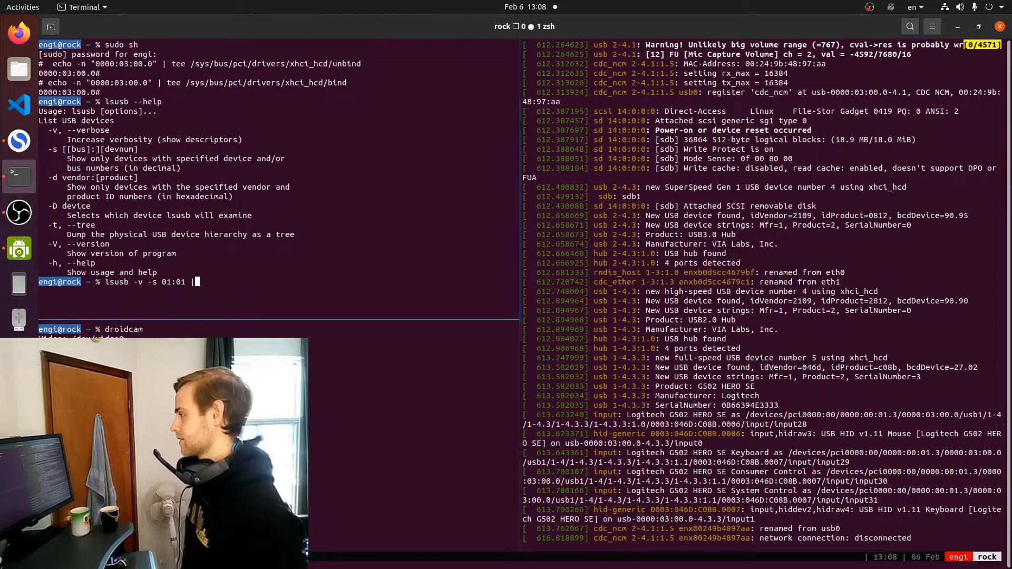
pyautogui.write('| grep iSerial')
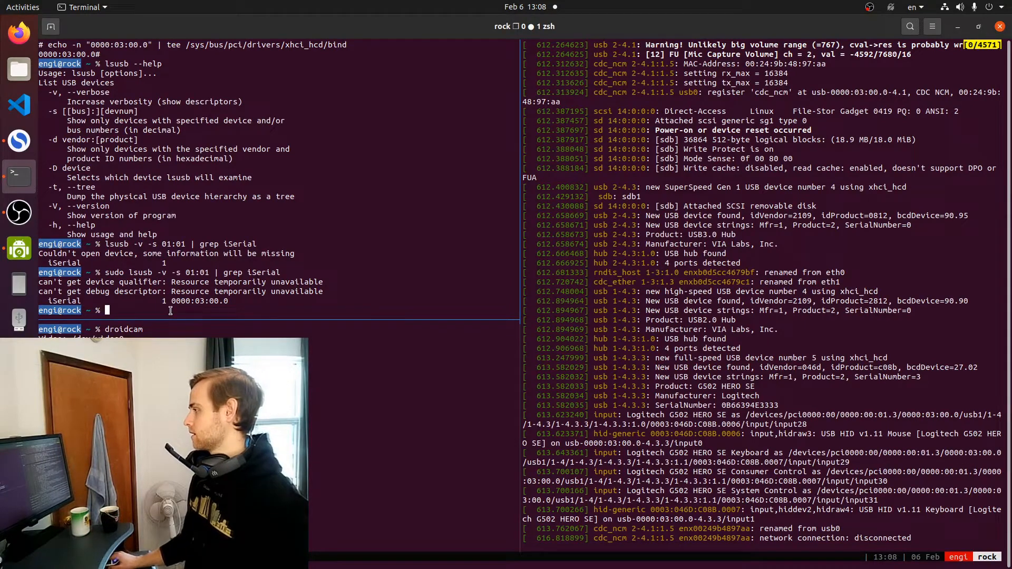
# Step: Select the reported iSerial value 0000:03:00.0 in the sudo lsusb output
pyautogui.doubleClick(198, 301)
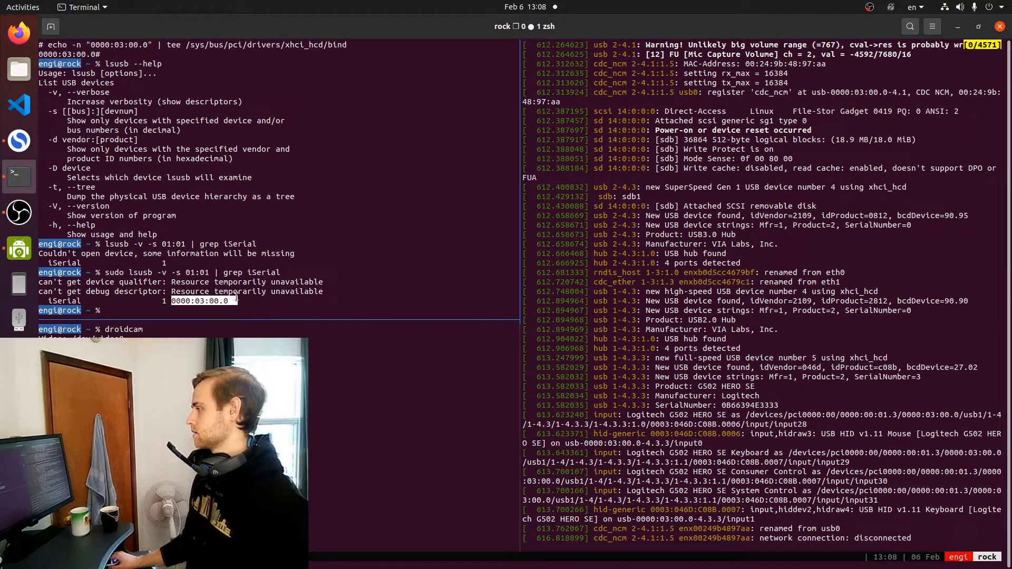